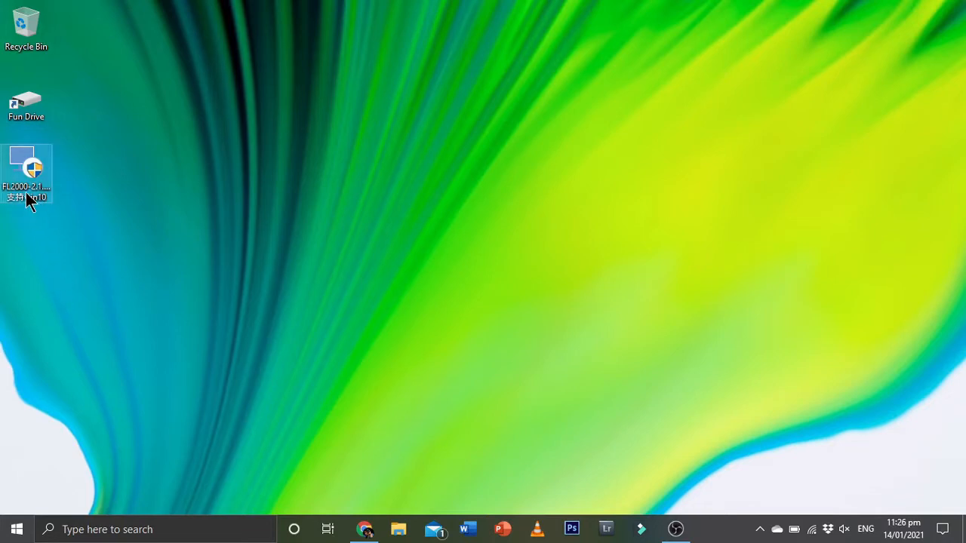
Launch the Fresco Logic USB Display Driver installer from its desktop icon's context menu.
{"action": "right_click", "coordinate": [27, 168]}
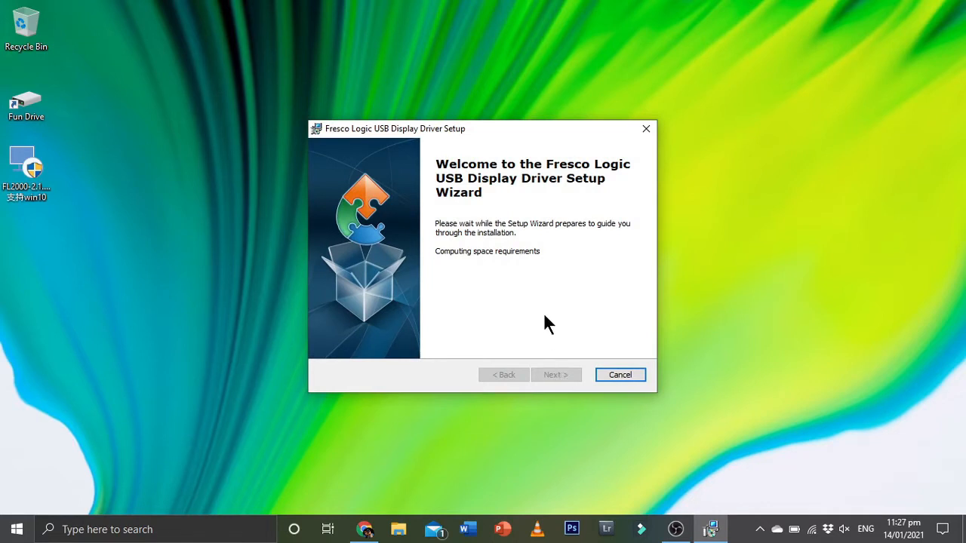
Advance past the Welcome page and accept the default Fresco Logic installation folder.
{"action": "left_click", "coordinate": [556, 374]}
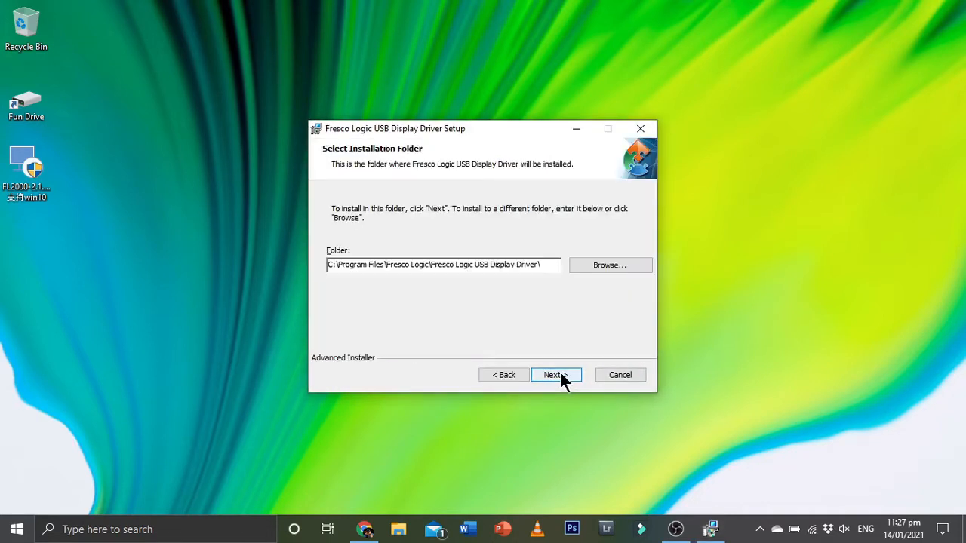
{"action": "left_click", "coordinate": [555, 375]}
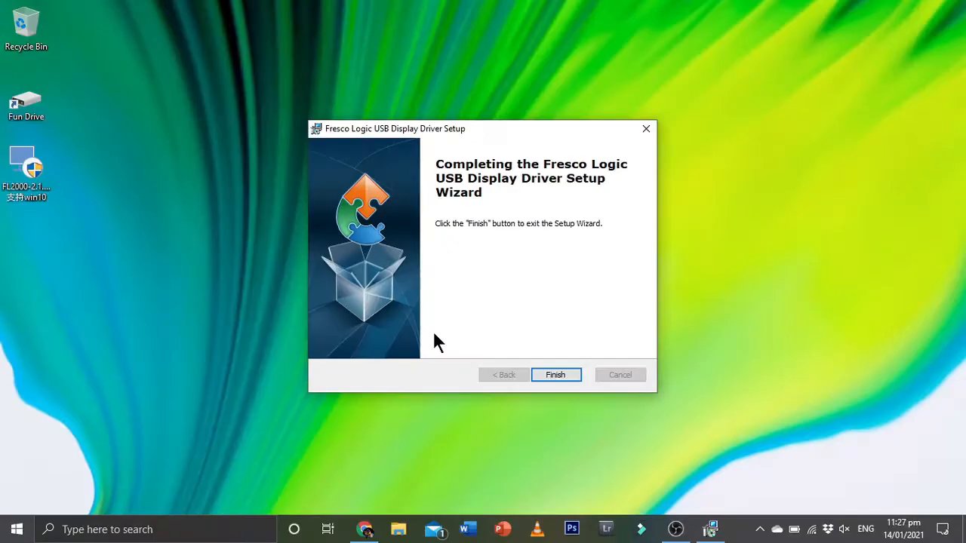
{"action": "mouse_move", "coordinate": [559, 390]}
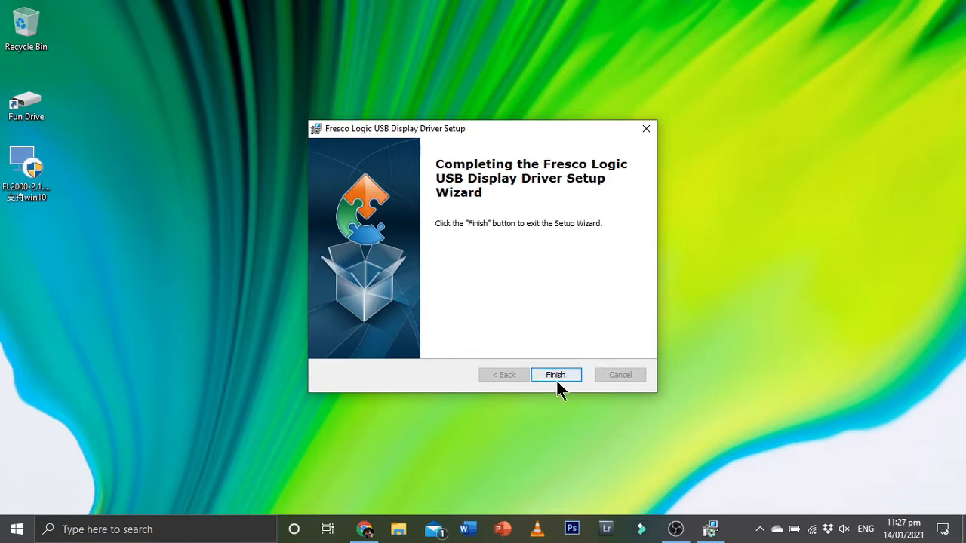